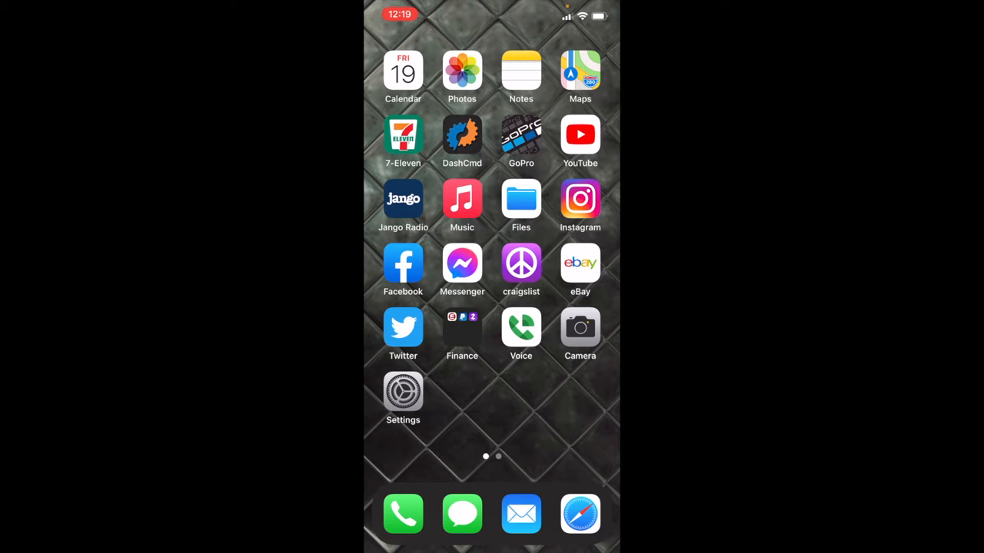
Launch Settings and reach the Accessibility Shortcut list where Magnifier is checked.
{"action": "left_click", "coordinate": [402, 392]}
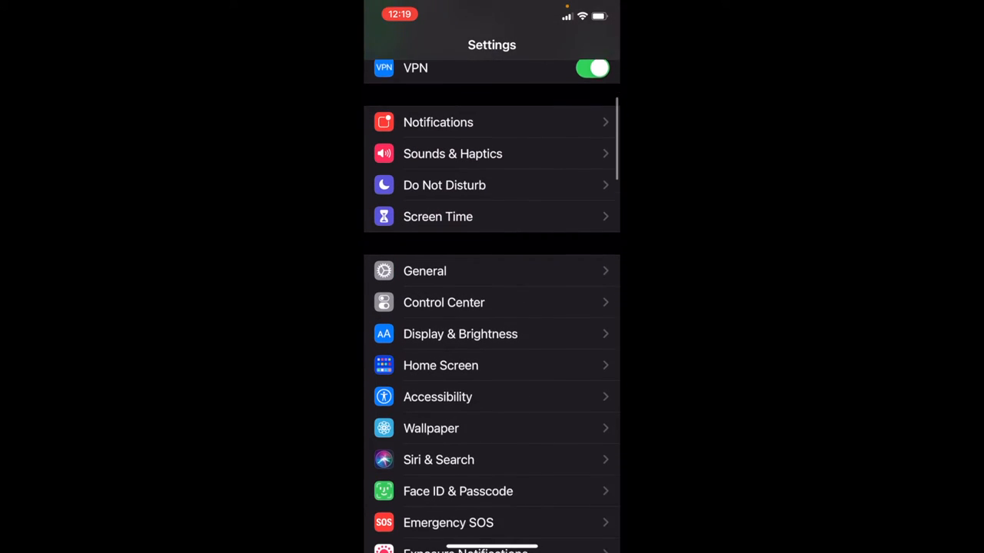
{"action": "scroll", "scroll_direction": "up", "scroll_amount": 3}
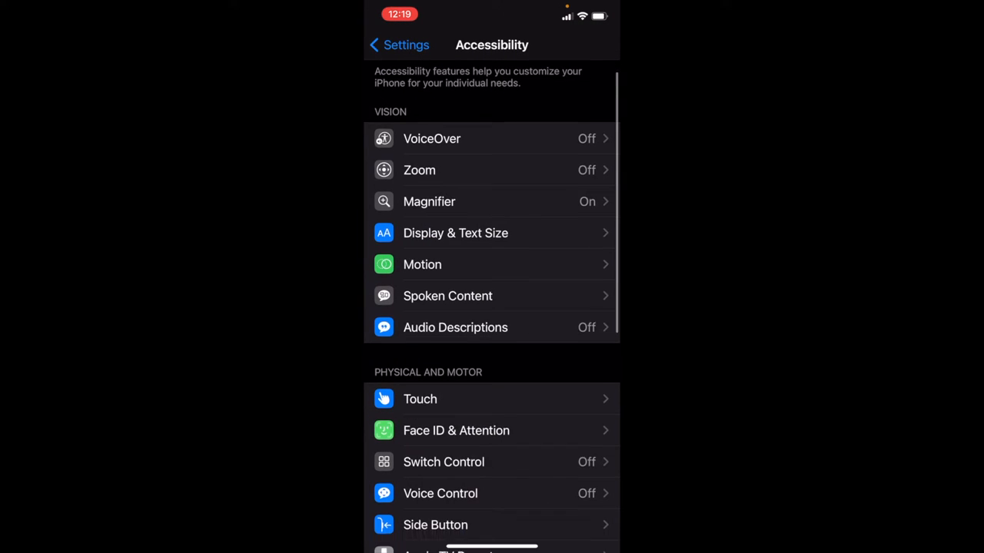
{"action": "scroll", "scroll_direction": "down", "scroll_amount": 3}
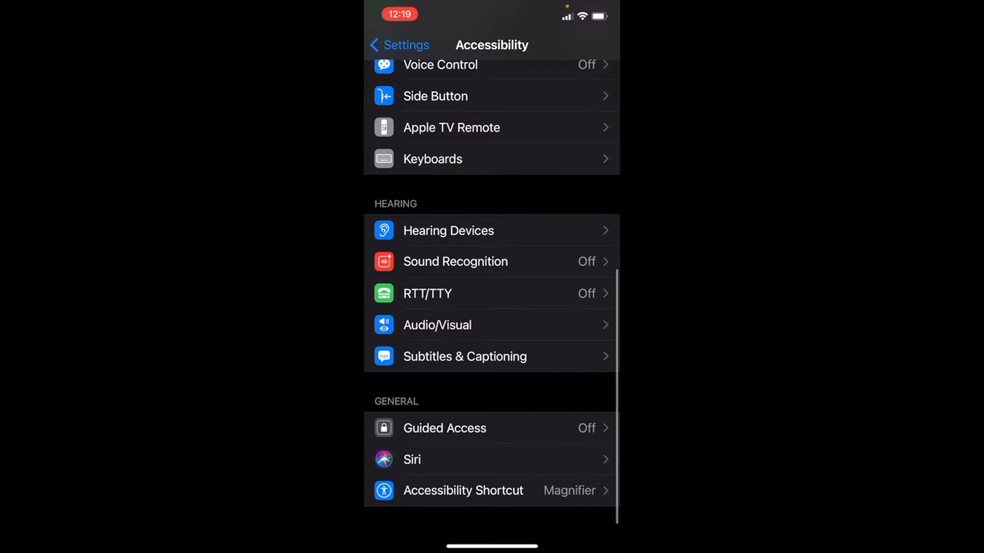
{"action": "left_click", "coordinate": [463, 490]}
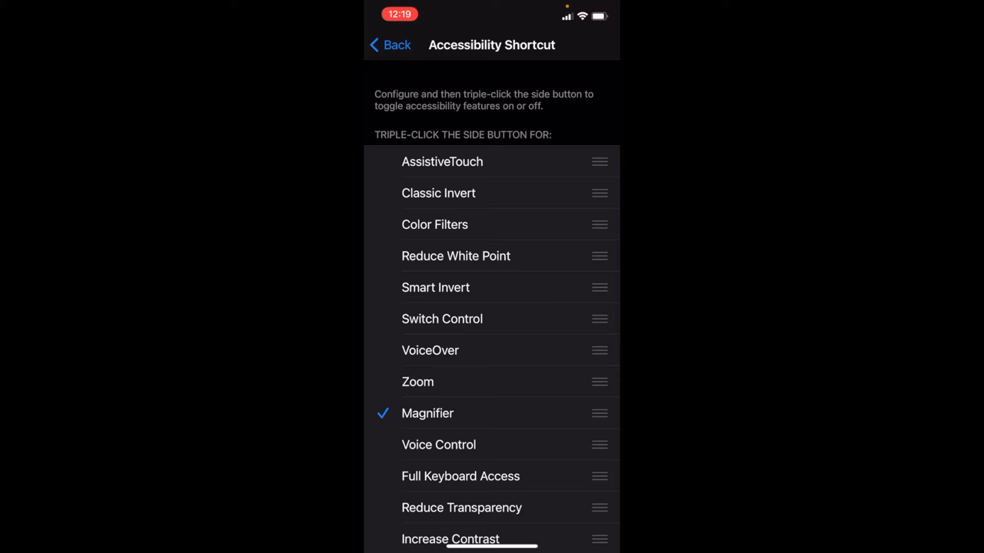
{"action": "scroll", "scroll_direction": "up", "scroll_amount": 3}
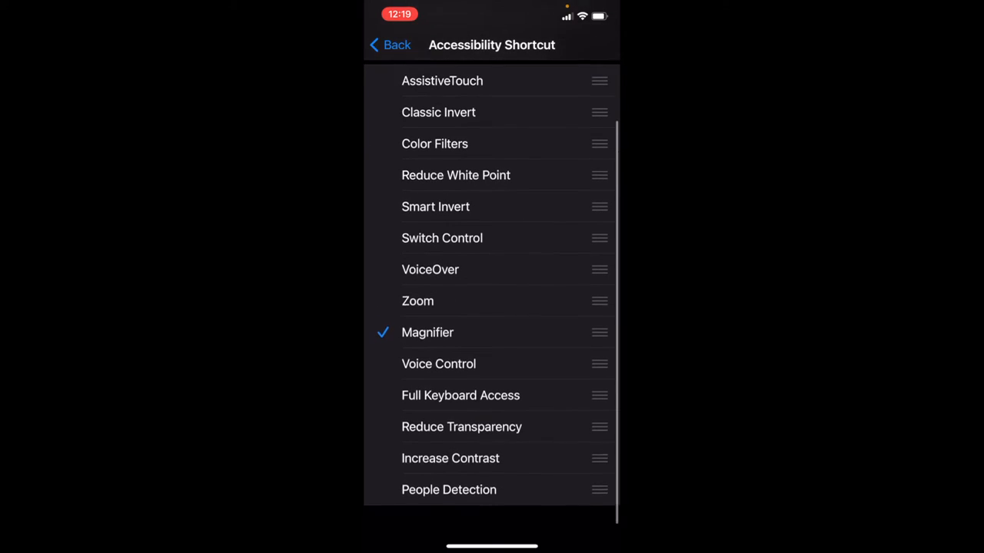
{"action": "scroll", "scroll_direction": "down", "scroll_amount": 3}
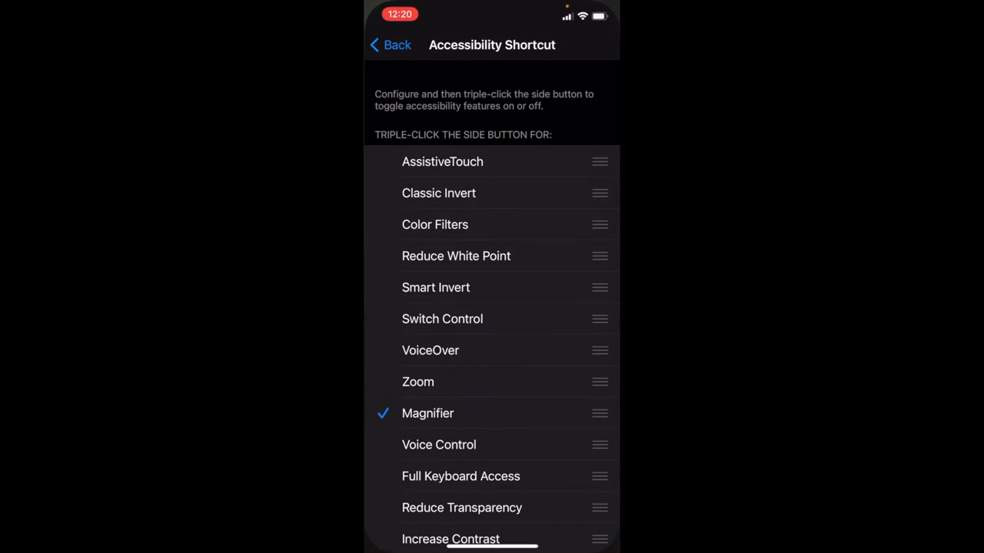
{"action": "left_click", "coordinate": [390, 44]}
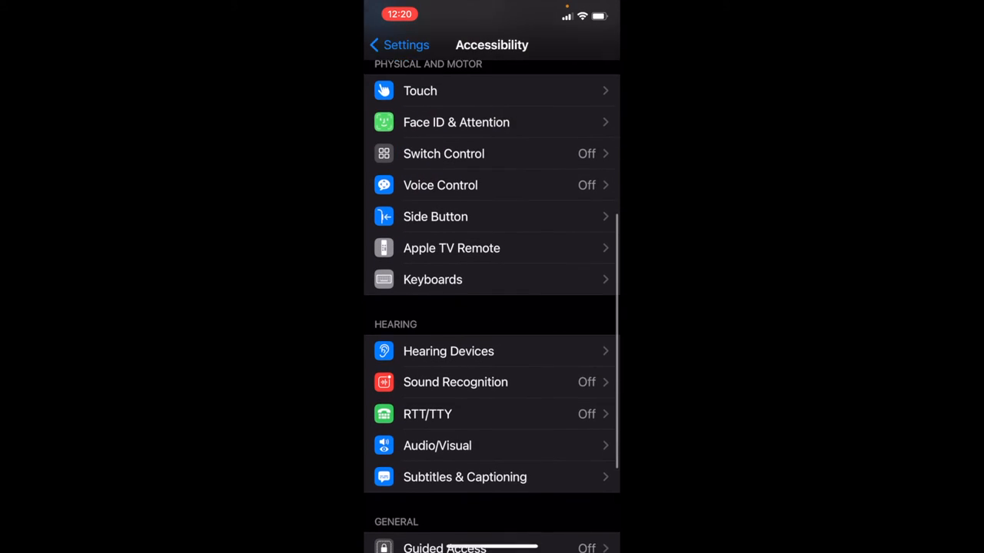
Scroll the Touch settings and enter Back Tap, currently turned On.
{"action": "scroll", "scroll_direction": "down", "scroll_amount": 3}
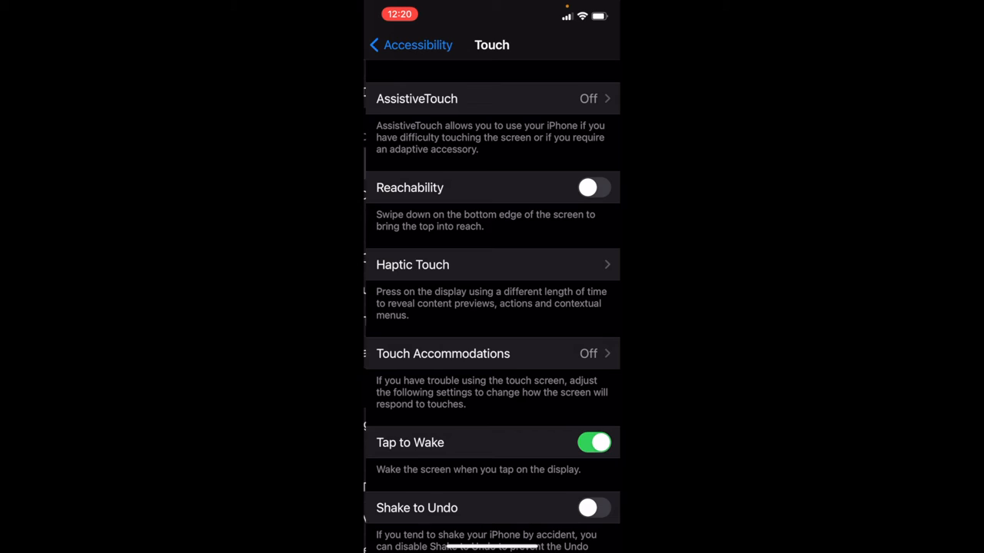
{"action": "scroll", "scroll_direction": "down", "scroll_amount": 3}
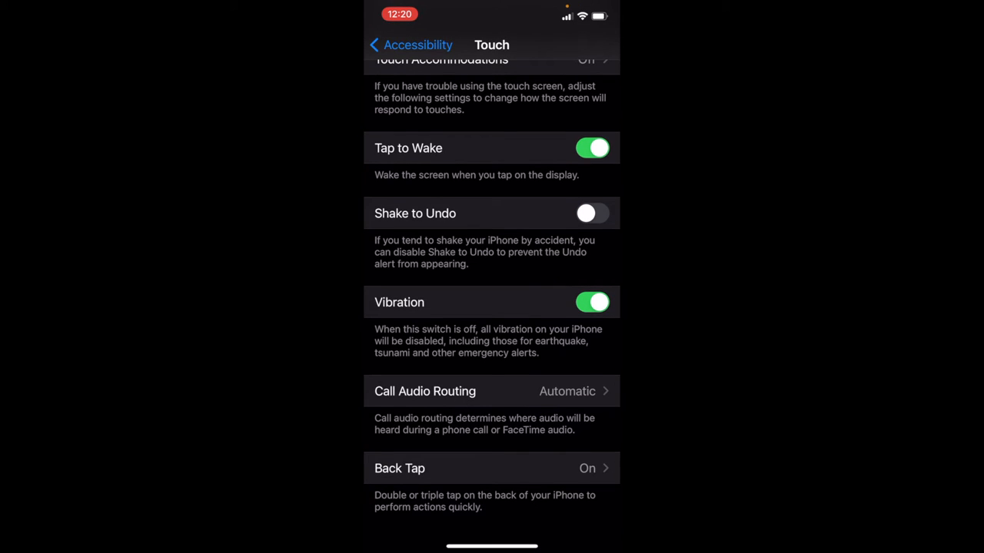
{"action": "left_click", "coordinate": [492, 467]}
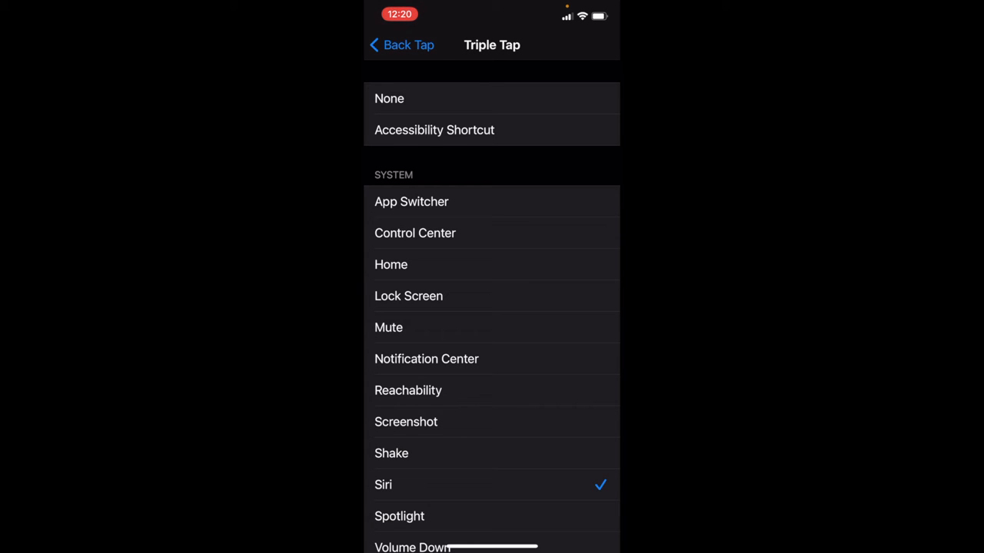
Review the Triple Tap actions with Siri checked and return to the Back Tap page.
{"action": "scroll", "scroll_direction": "down", "scroll_amount": 3}
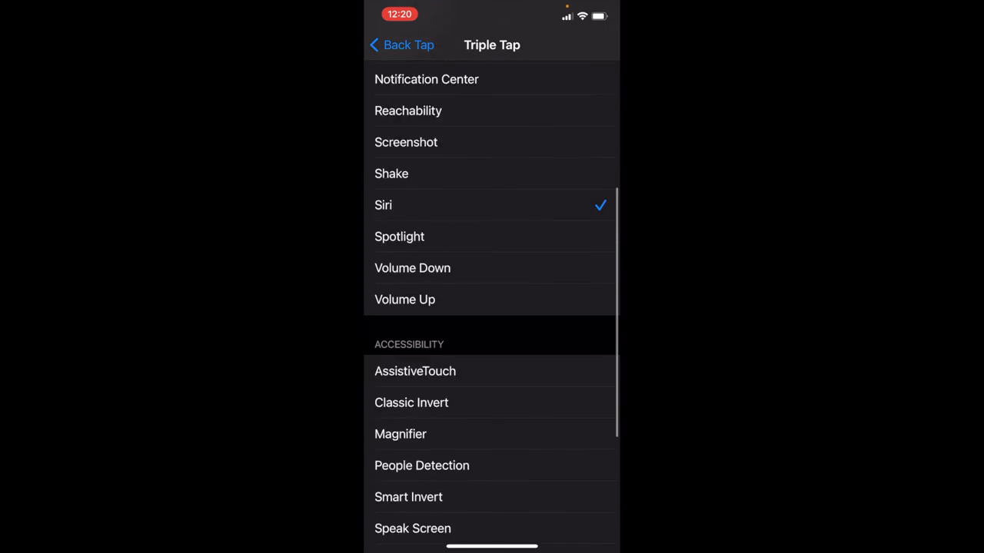
{"action": "scroll", "scroll_direction": "up", "scroll_amount": 3}
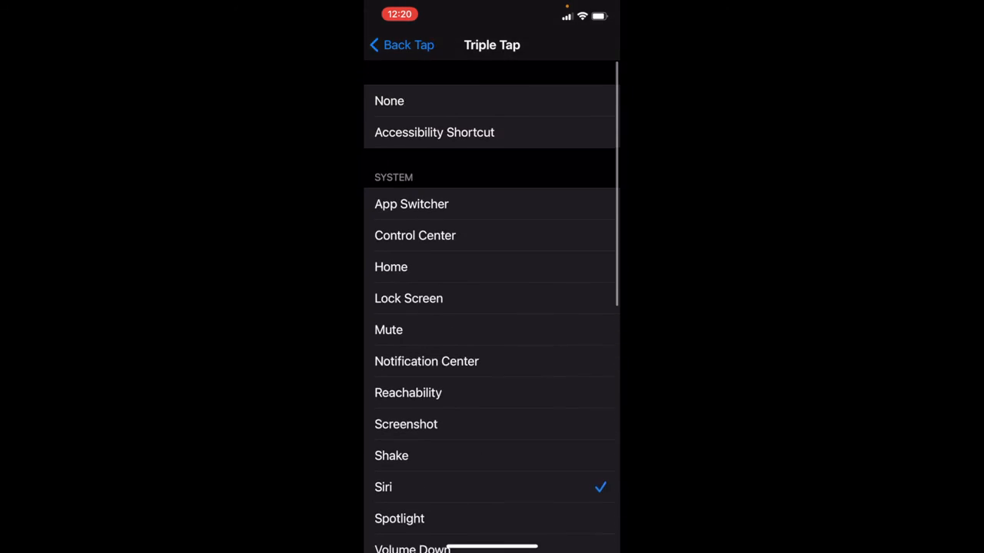
{"action": "left_click", "coordinate": [399, 44]}
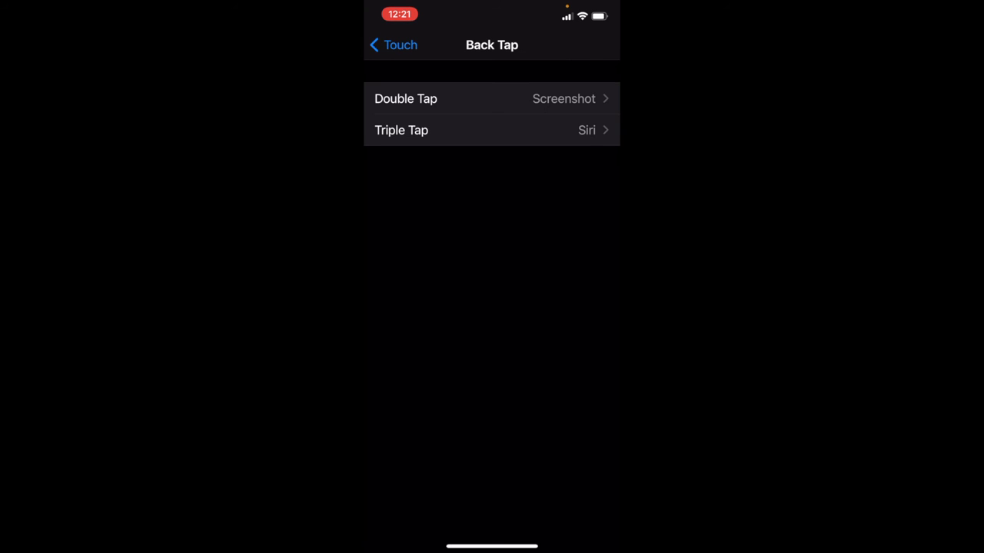
Back out through Touch to the main Accessibility list, leaving Back Tap at Screenshot and Siri.
{"action": "left_click", "coordinate": [392, 45]}
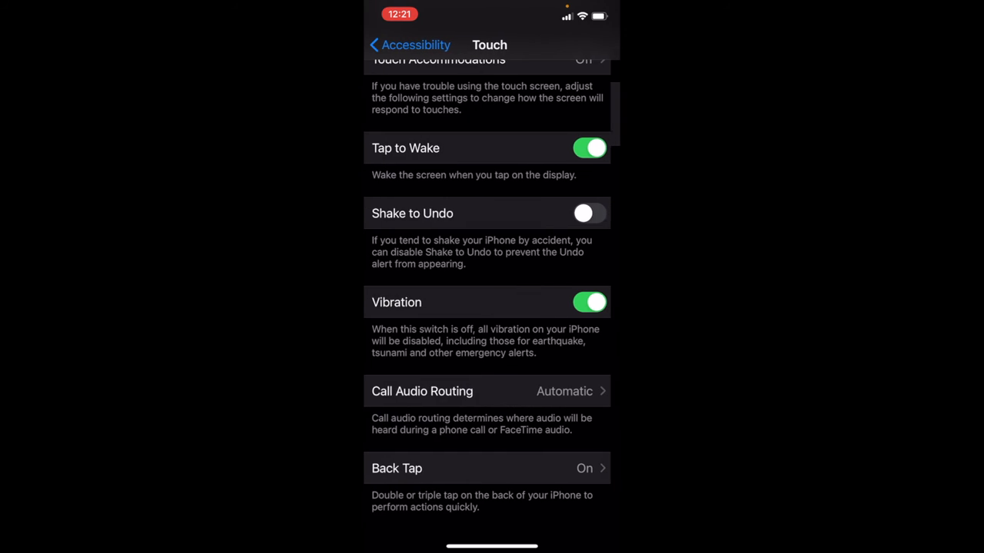
{"action": "left_click", "coordinate": [409, 44]}
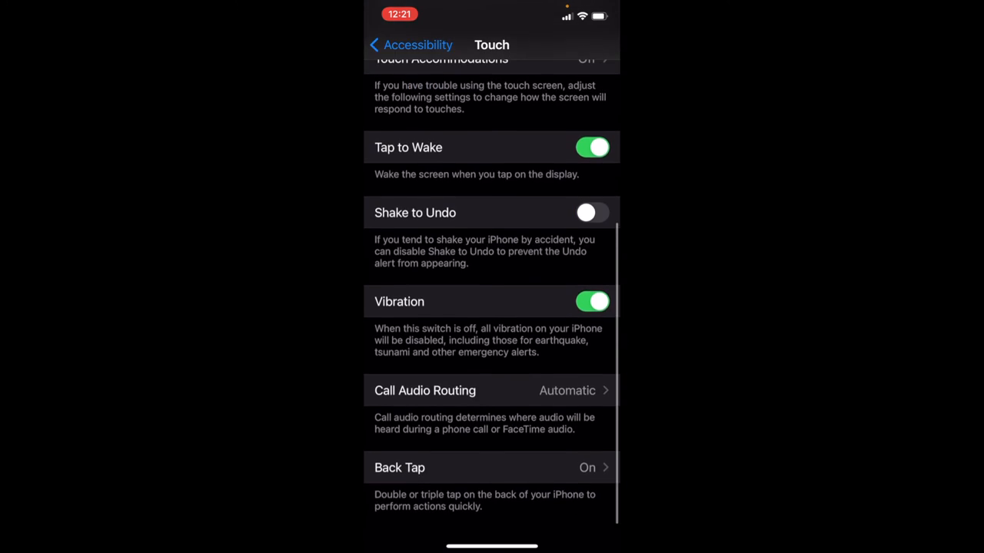
{"action": "left_click", "coordinate": [412, 45]}
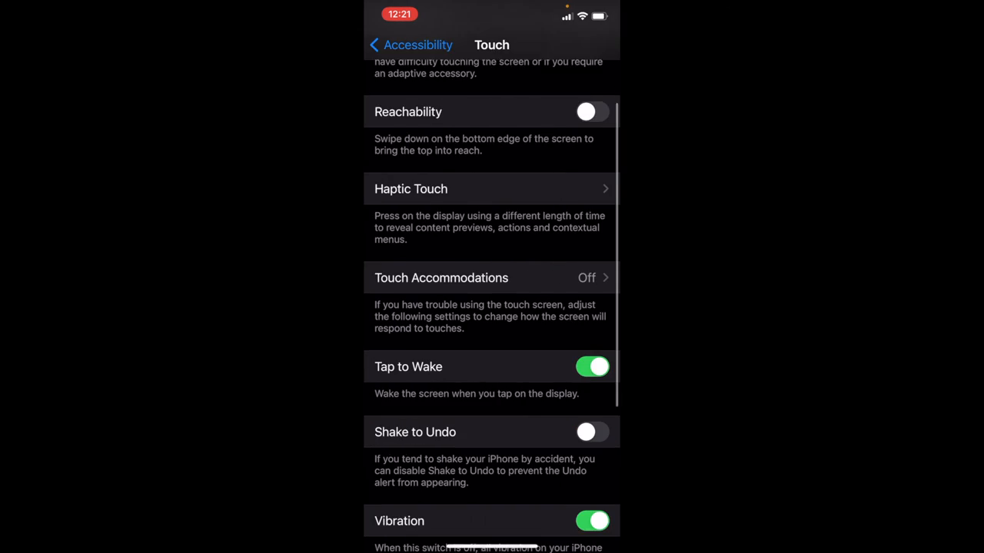
{"action": "left_click", "coordinate": [412, 45]}
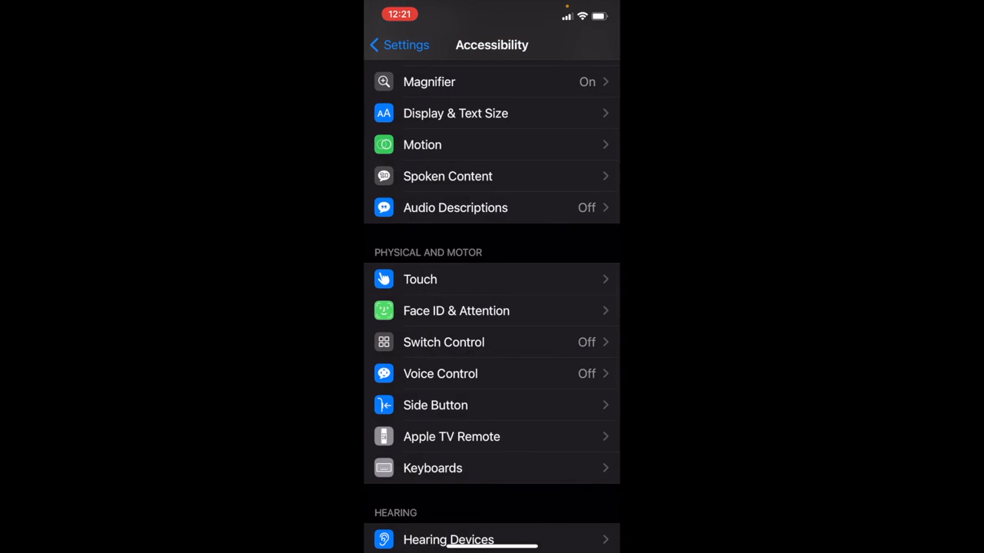
Reopen Accessibility Shortcut to confirm Magnifier remains the triple-click choice.
{"action": "scroll", "scroll_direction": "down", "scroll_amount": 3}
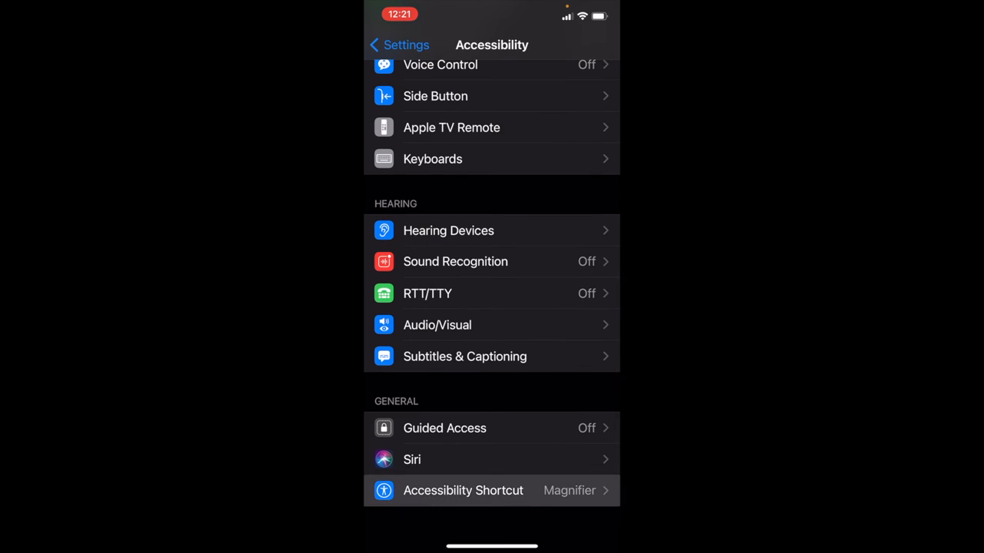
{"action": "left_click", "coordinate": [463, 490]}
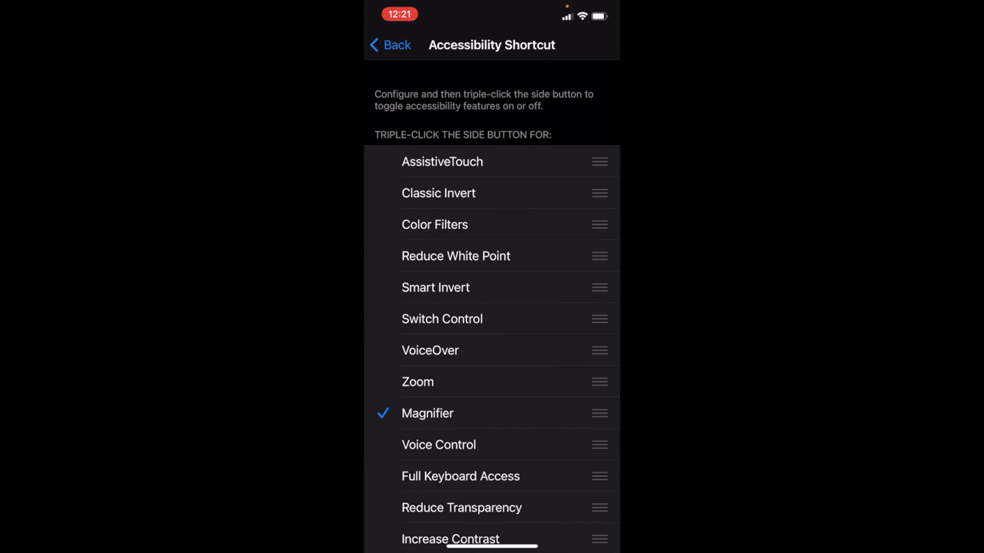
{"action": "scroll", "scroll_direction": "up", "scroll_amount": 3}
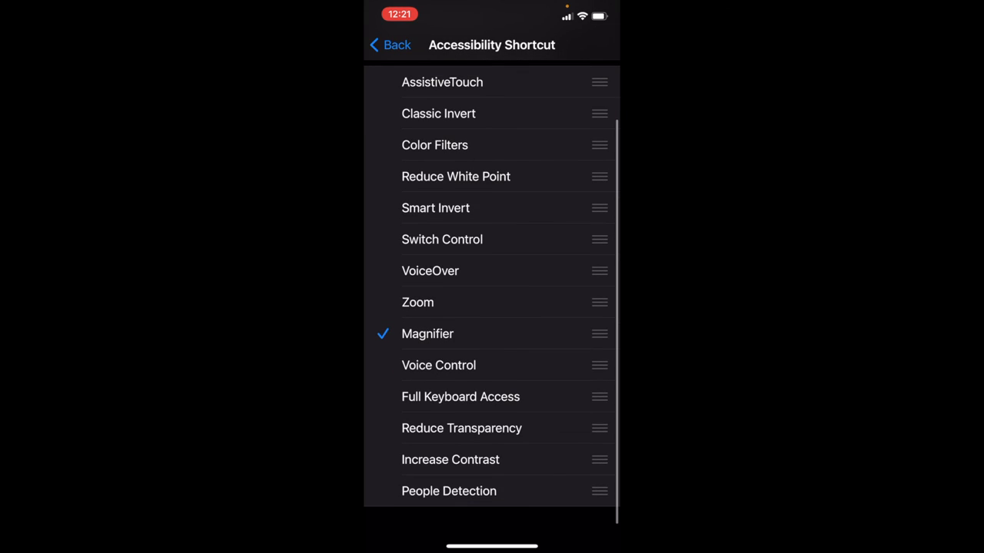